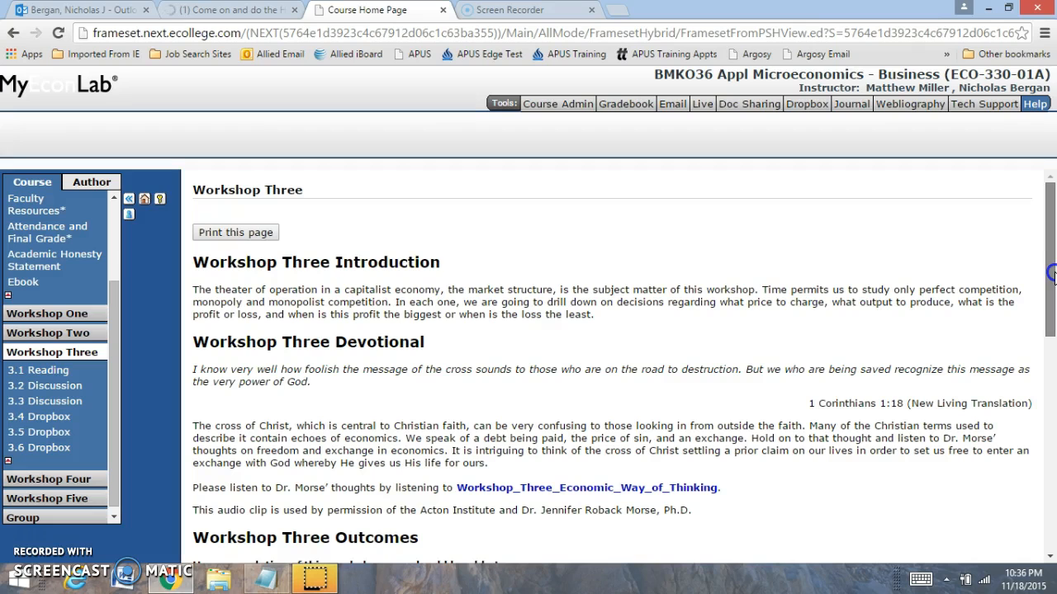
Step: Scroll the Workshop Three page down to the outline table of assignments, due dates and points
{"action": "scroll", "scroll_direction": "down", "scroll_amount": 3}
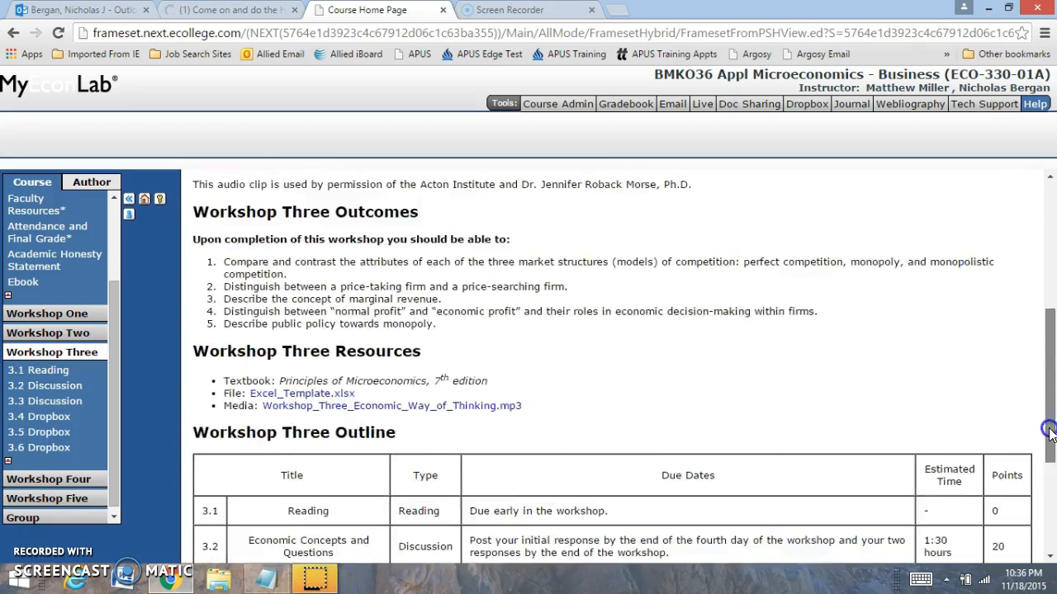
{"action": "scroll", "scroll_direction": "down", "scroll_amount": 3}
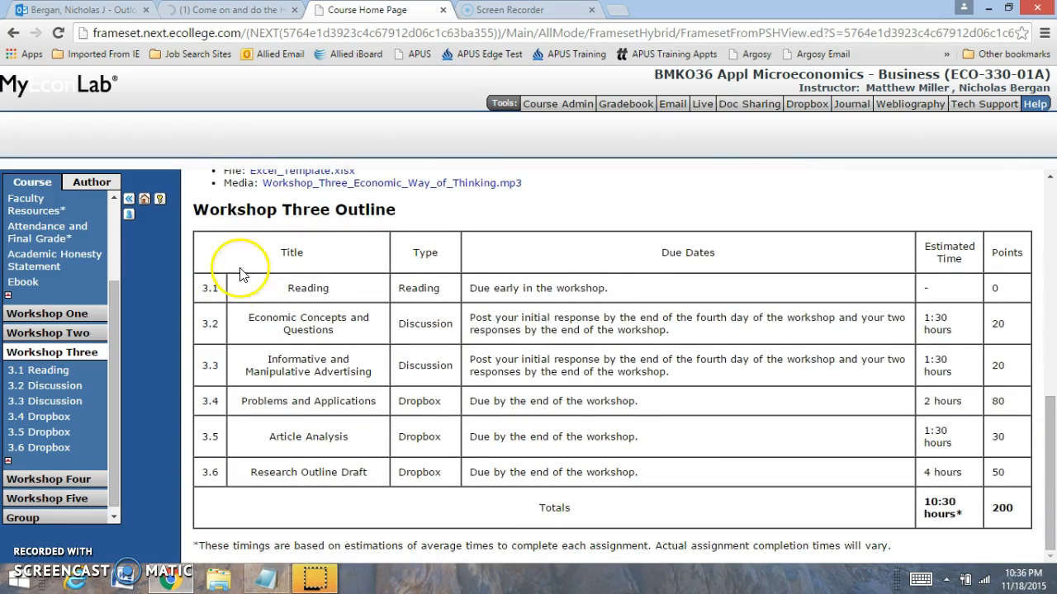
{"action": "mouse_move", "coordinate": [386, 301]}
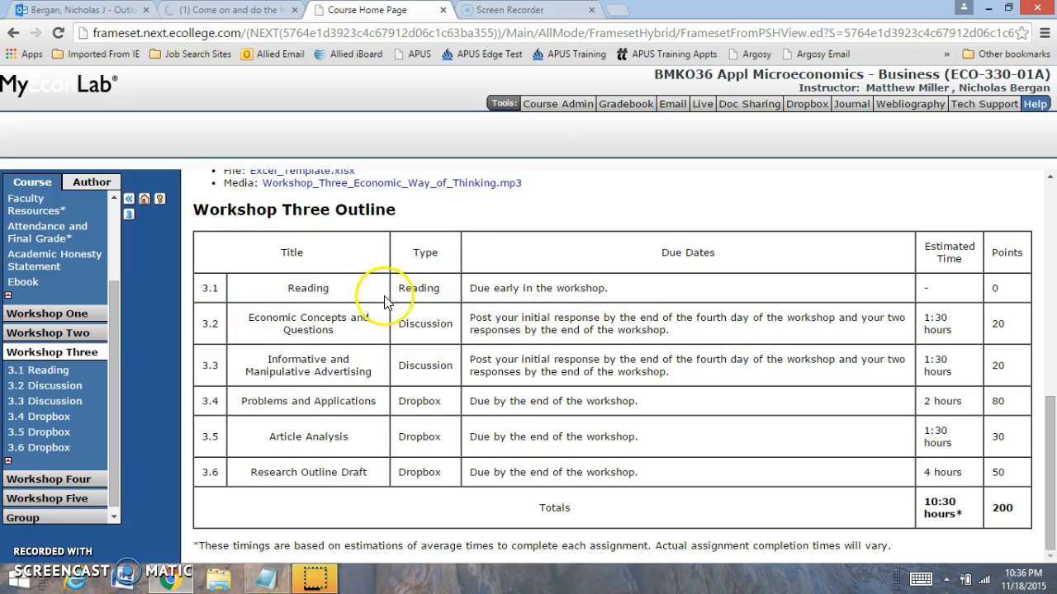
{"action": "mouse_move", "coordinate": [469, 241]}
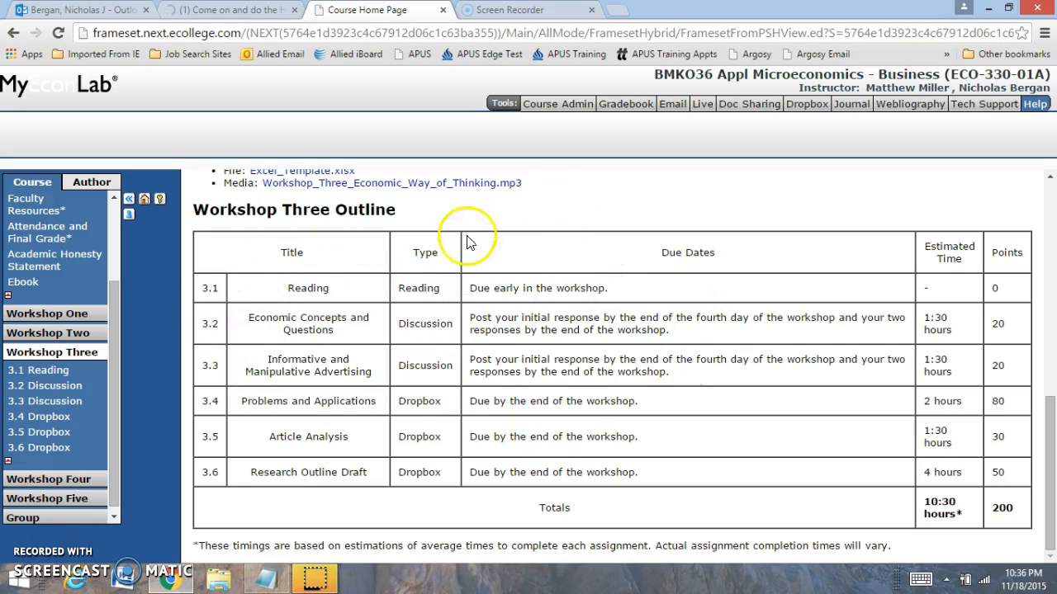
{"action": "mouse_move", "coordinate": [612, 208]}
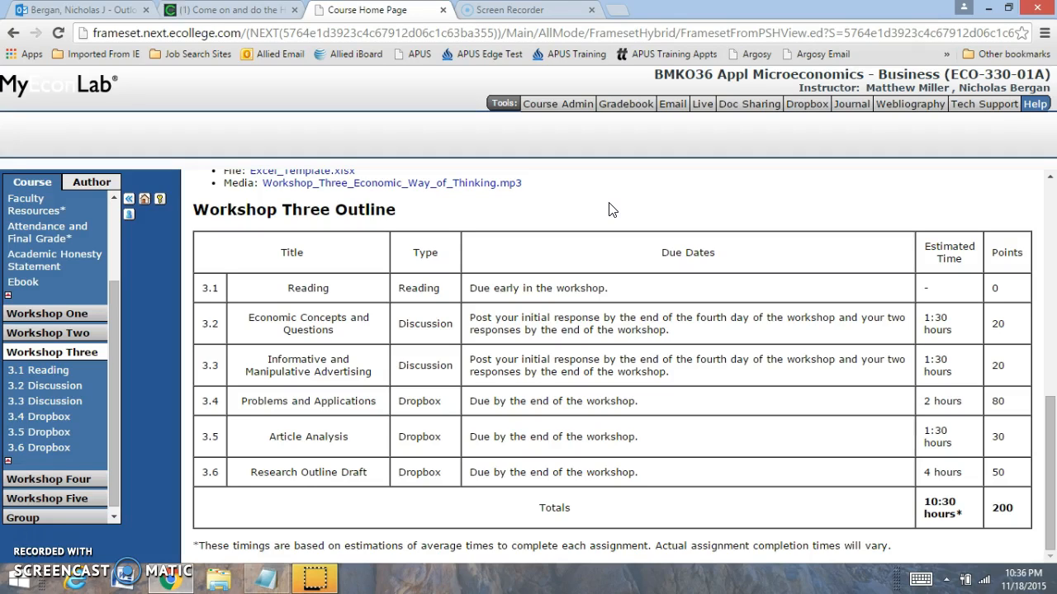
{"action": "mouse_move", "coordinate": [455, 393]}
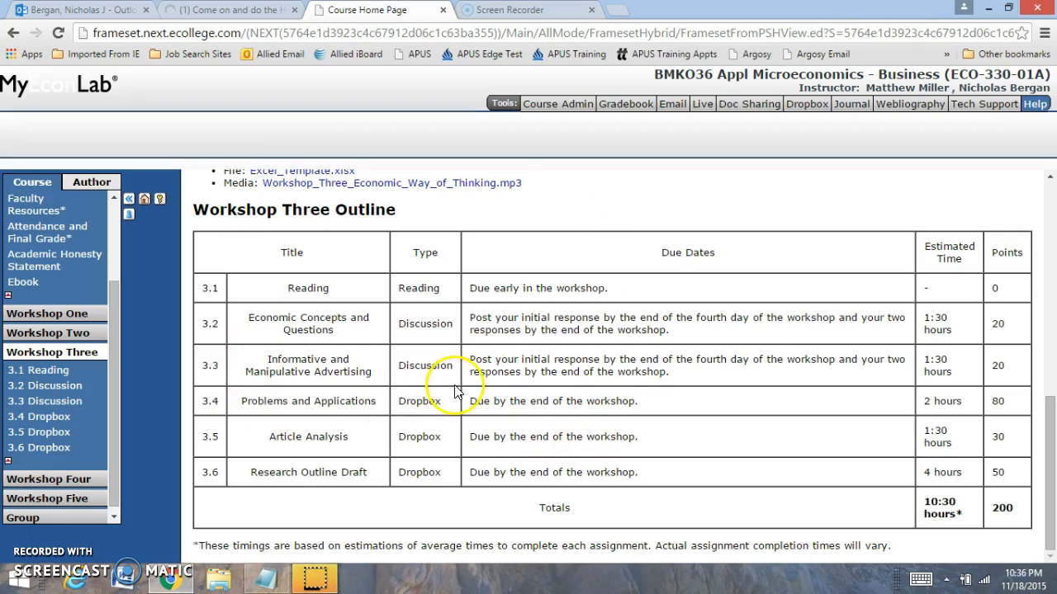
{"action": "mouse_move", "coordinate": [667, 403]}
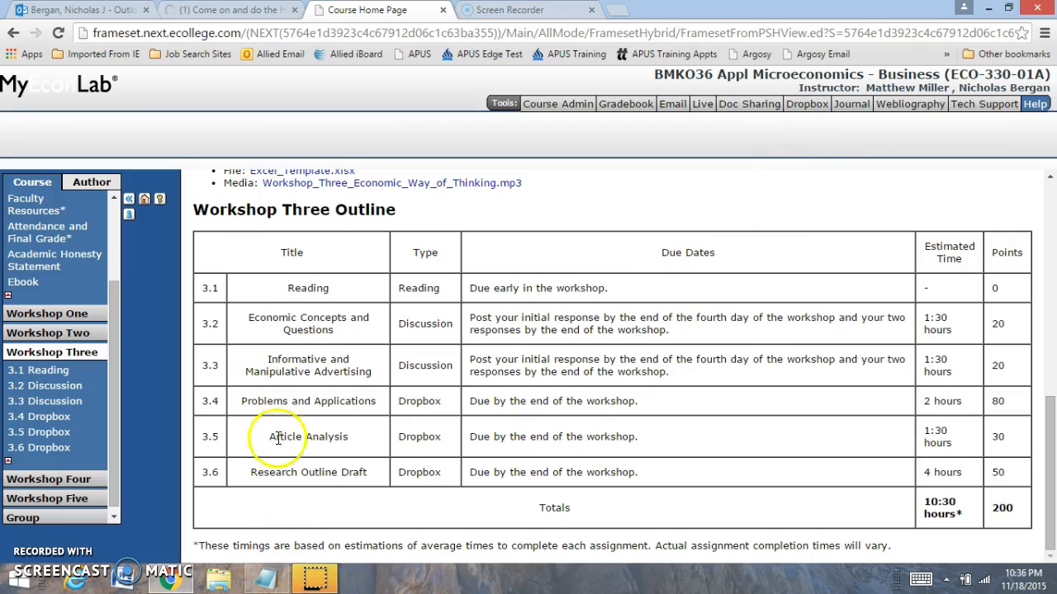
{"action": "mouse_move", "coordinate": [545, 373]}
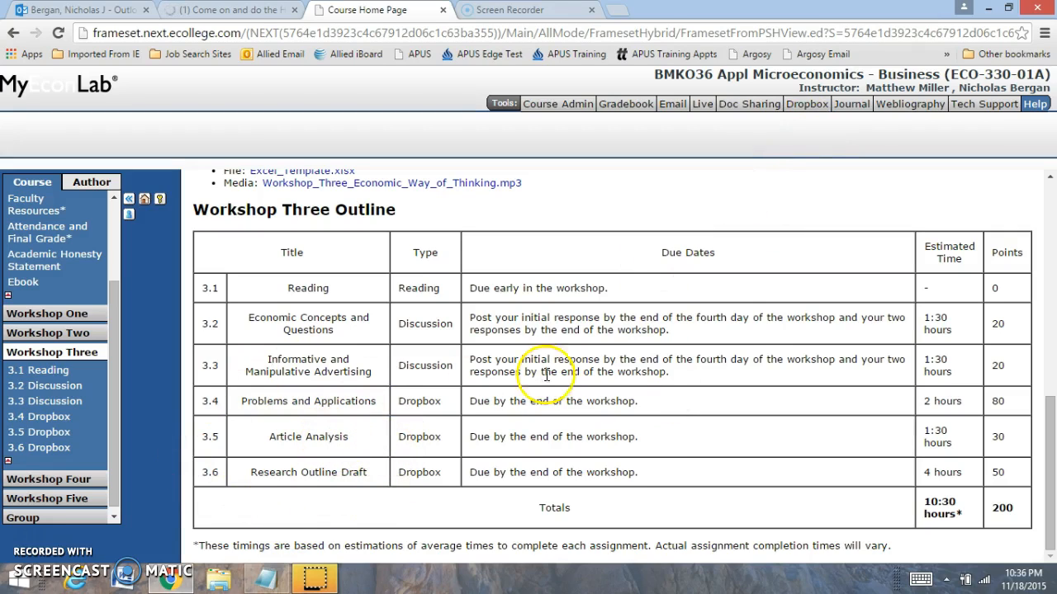
{"action": "mouse_move", "coordinate": [667, 442]}
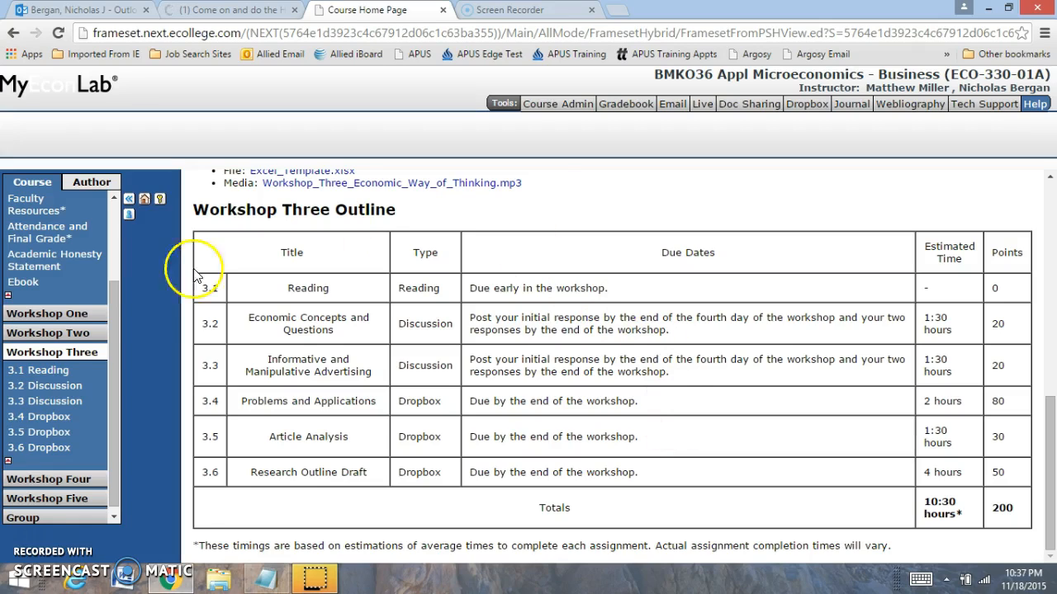
{"action": "mouse_move", "coordinate": [806, 388]}
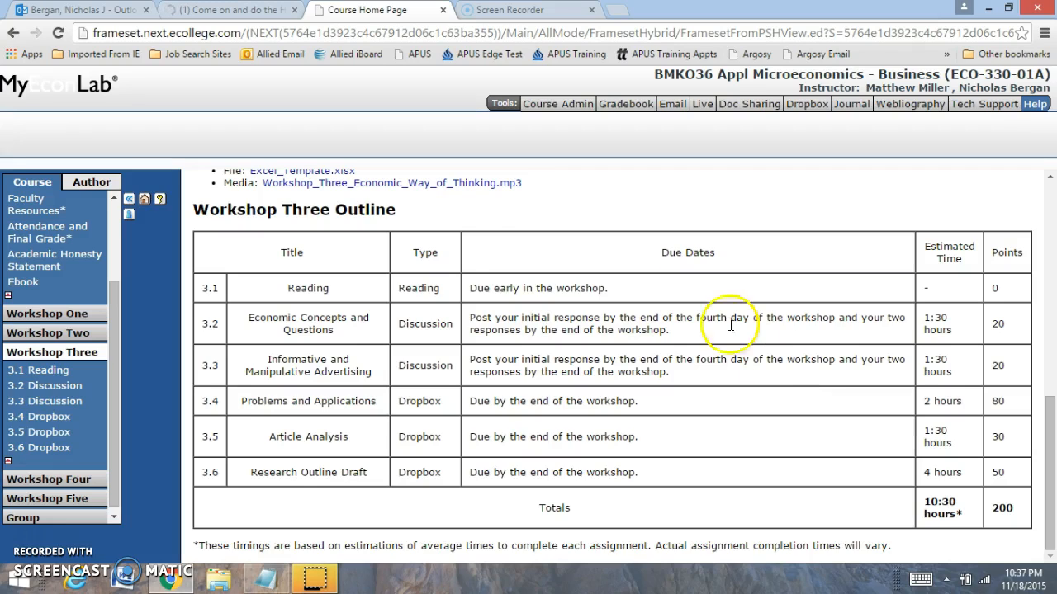
{"action": "mouse_move", "coordinate": [681, 337]}
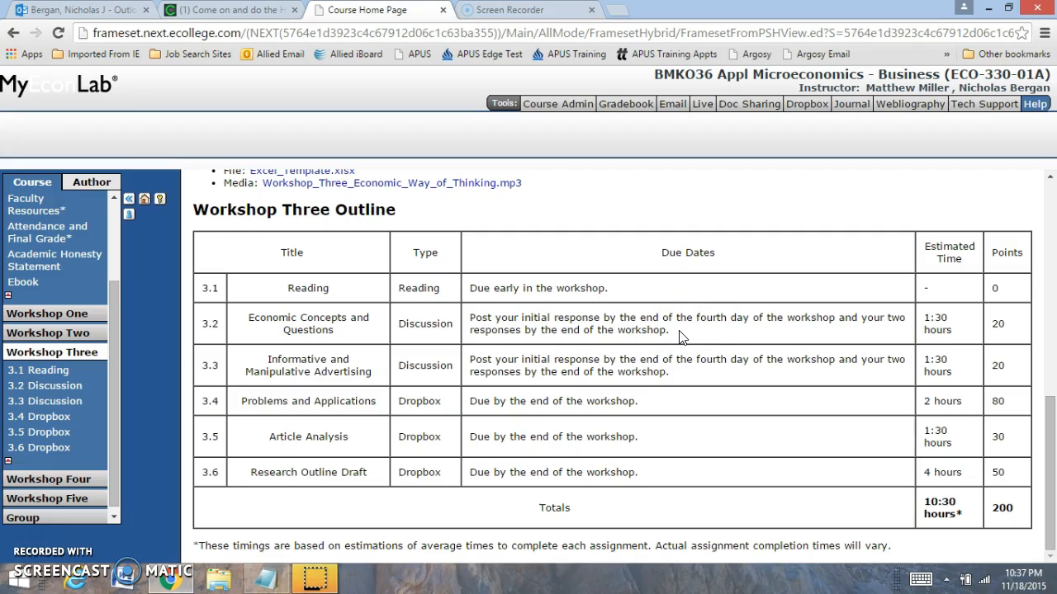
{"action": "mouse_move", "coordinate": [185, 342]}
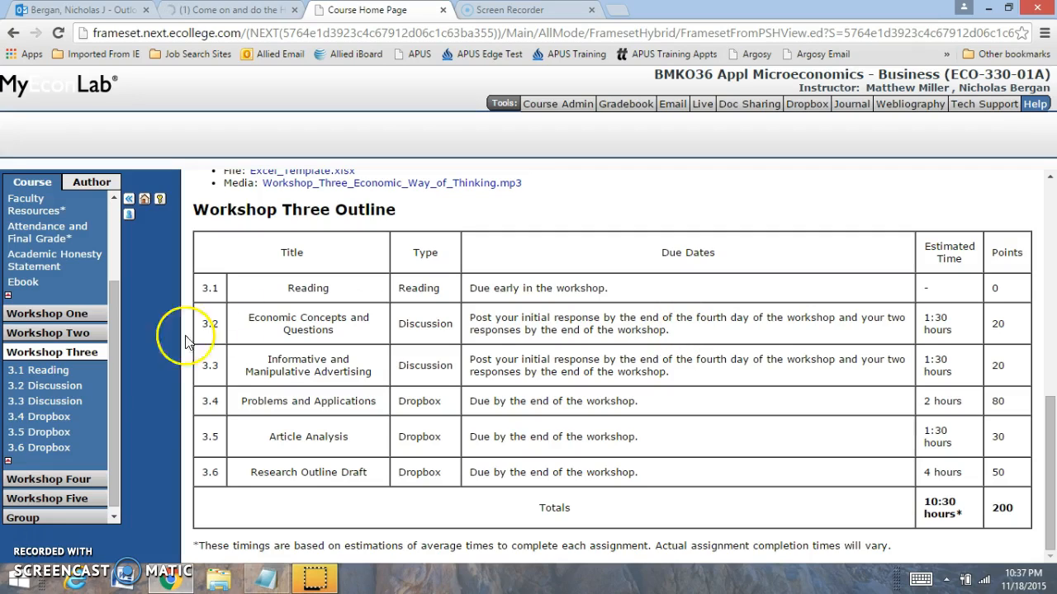
{"action": "mouse_move", "coordinate": [681, 433]}
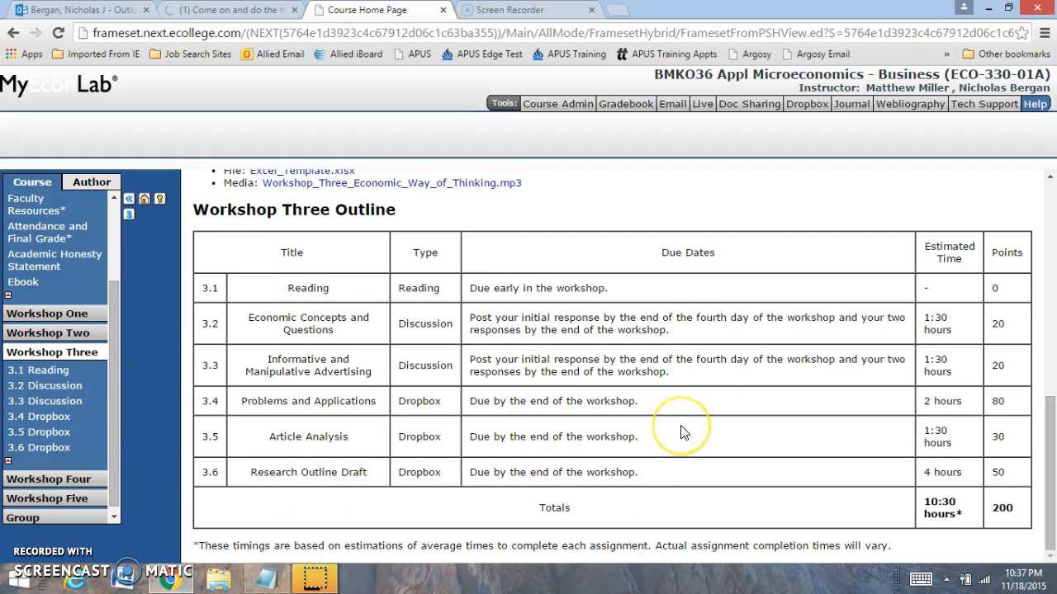
{"action": "mouse_move", "coordinate": [683, 433]}
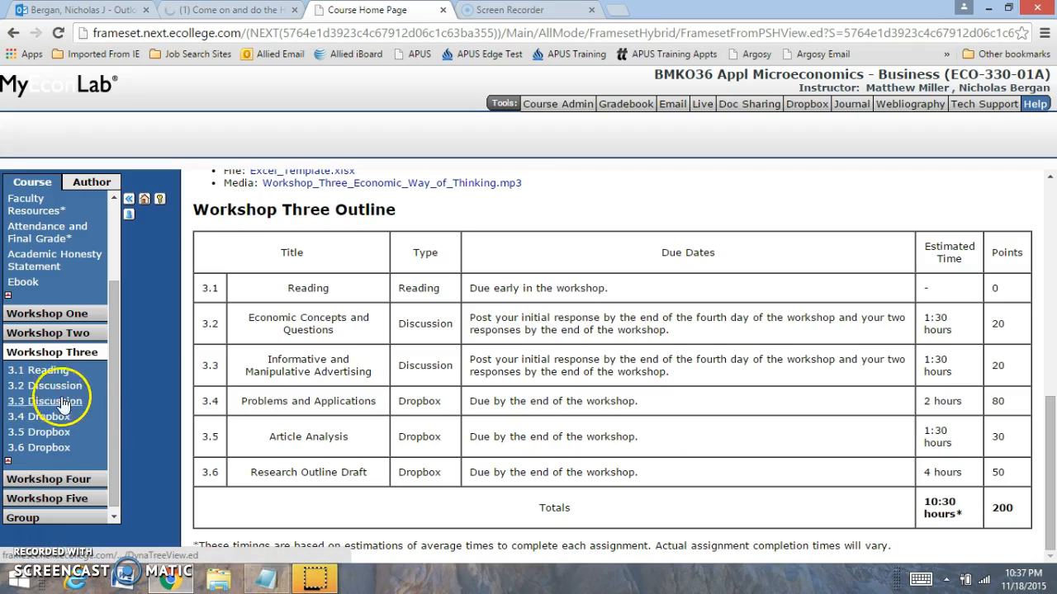
Step: View the 3.1 Reading page assigning Chapters 14, 15 and 17, then go to 3.2 Discussion
{"action": "left_click", "coordinate": [38, 370]}
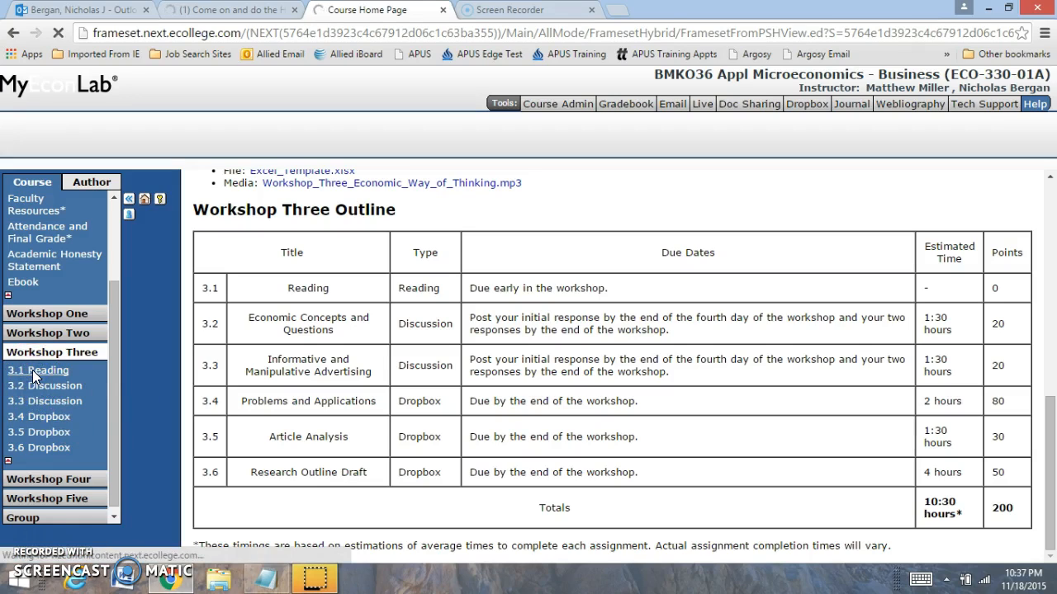
{"action": "left_click", "coordinate": [38, 370]}
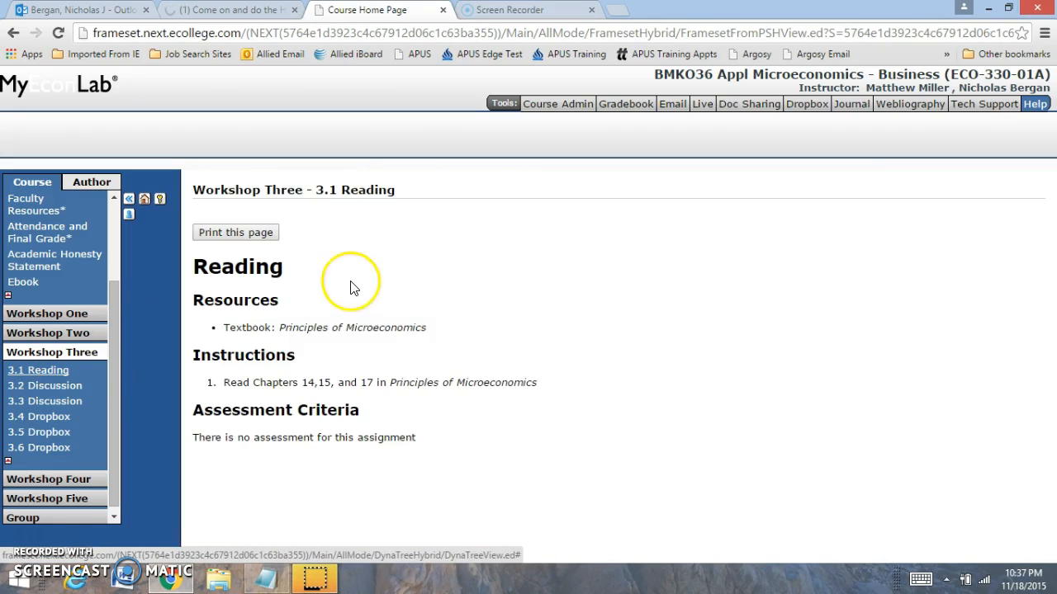
{"action": "mouse_move", "coordinate": [382, 387]}
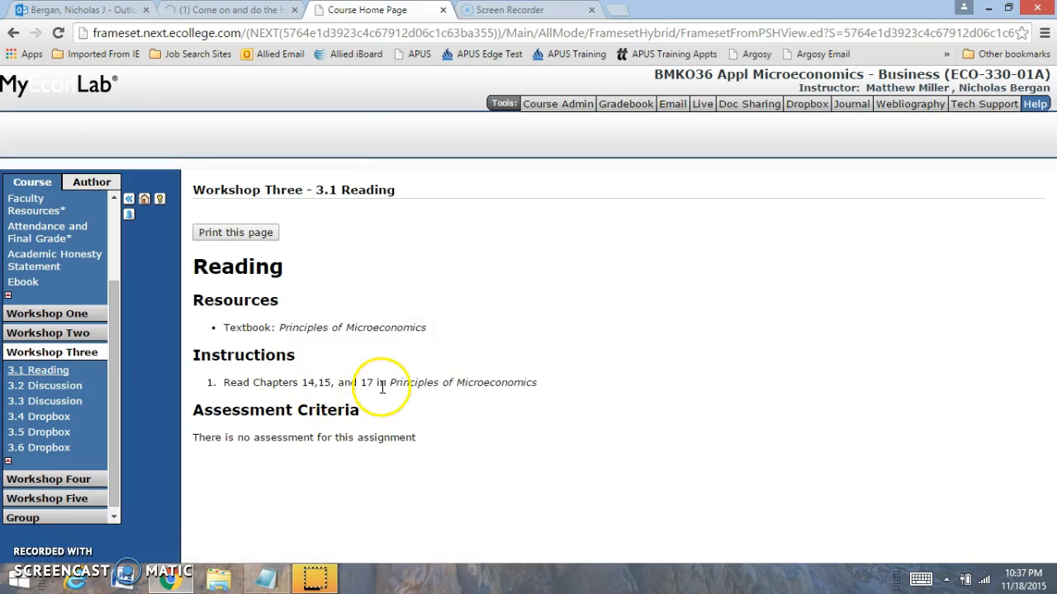
{"action": "mouse_move", "coordinate": [20, 393]}
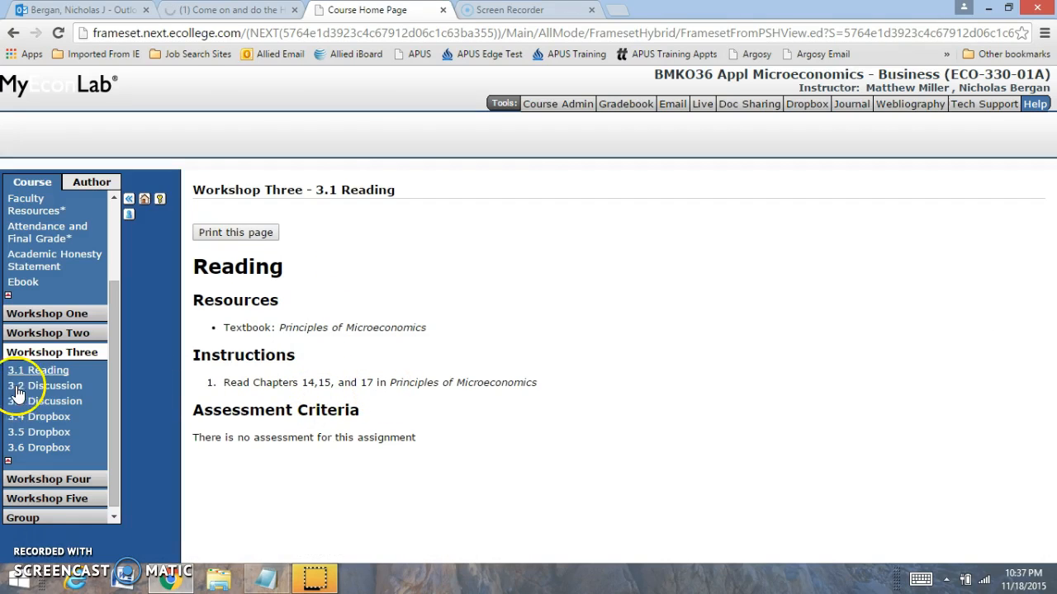
{"action": "left_click", "coordinate": [46, 386]}
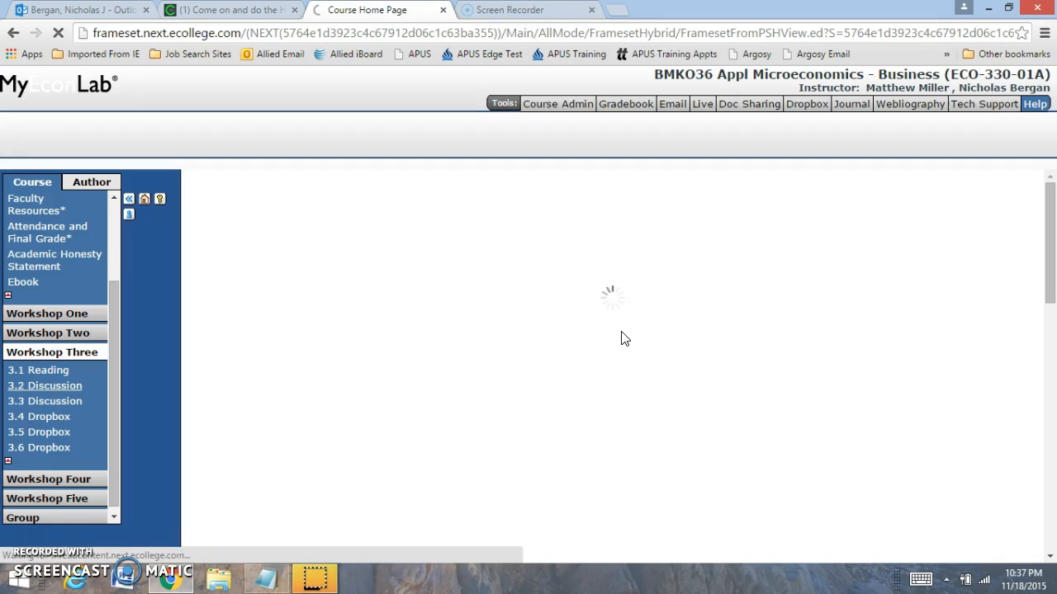
Step: Read the 3.2 monopoly discussion prompt and grading criteria, then go to 3.3 Discussion
{"action": "left_click", "coordinate": [43, 386]}
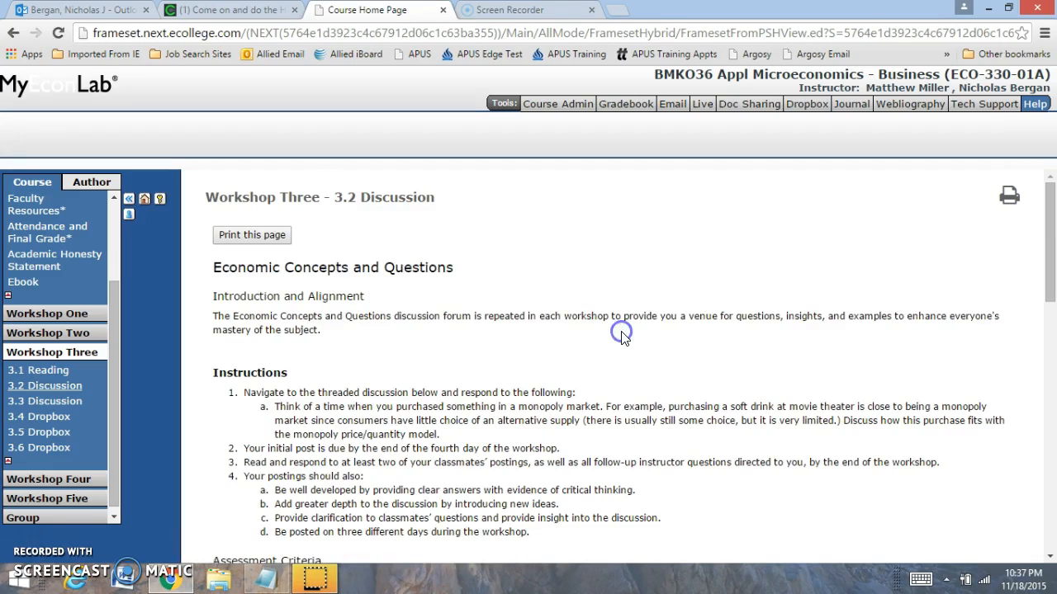
{"action": "scroll", "scroll_direction": "down", "scroll_amount": 3}
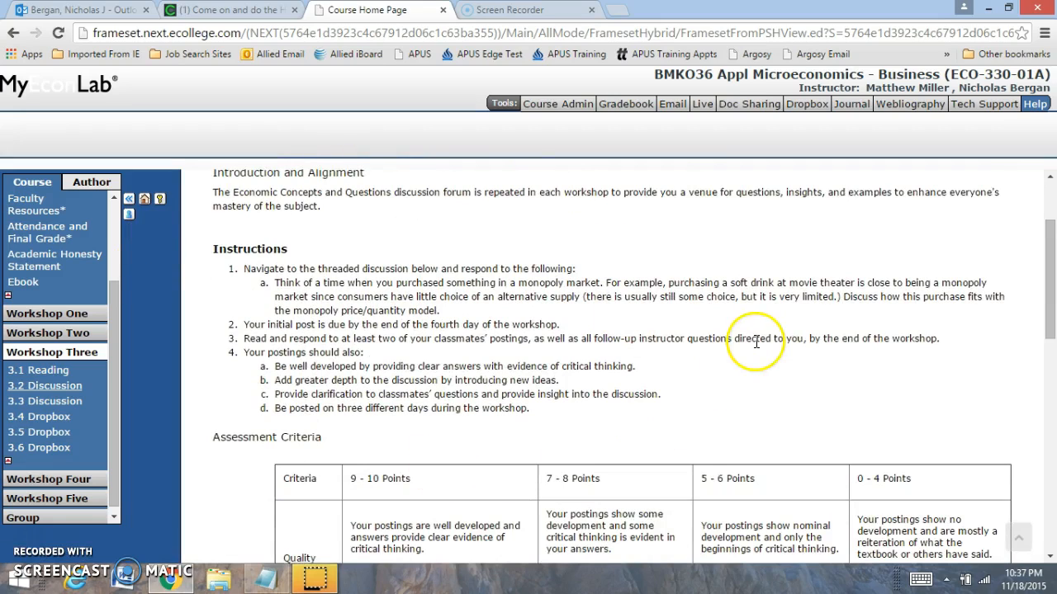
{"action": "mouse_move", "coordinate": [757, 342]}
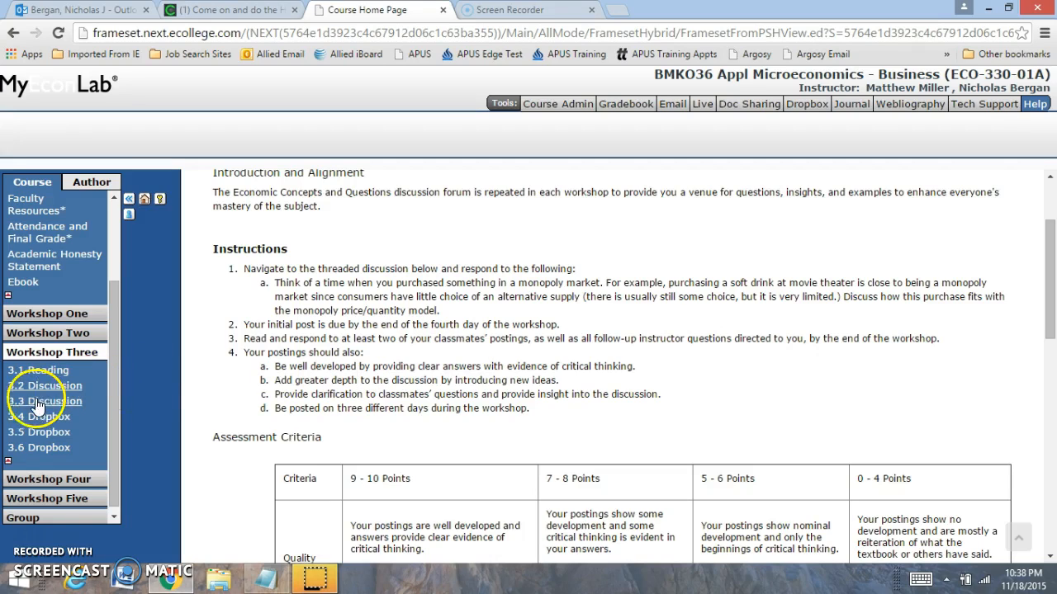
{"action": "left_click", "coordinate": [45, 401]}
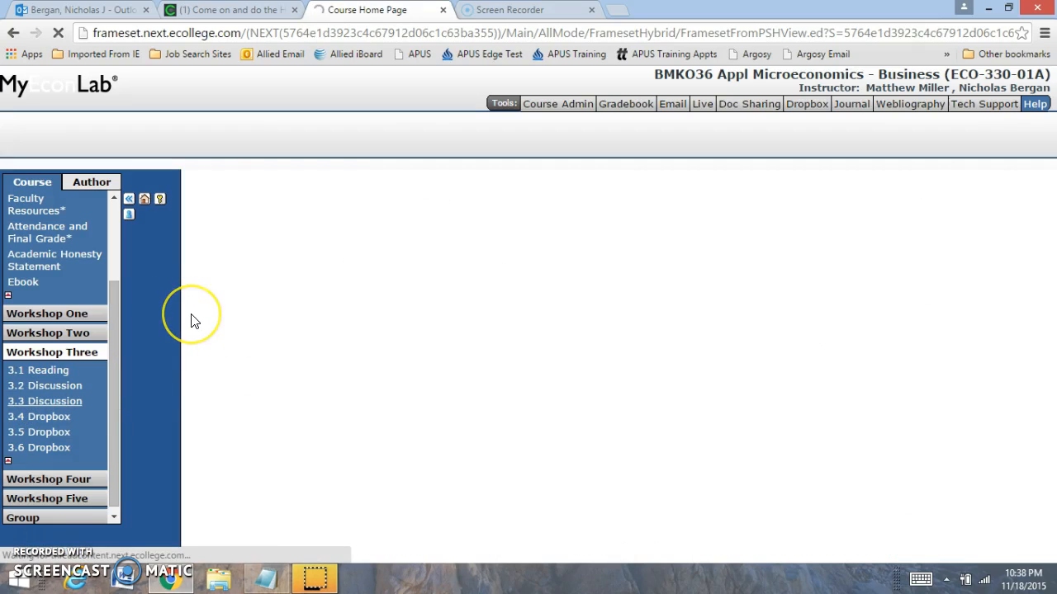
Step: Read through the 3.3 advertising discussion page, then go to the 3.4 Dropbox
{"action": "left_click", "coordinate": [43, 401]}
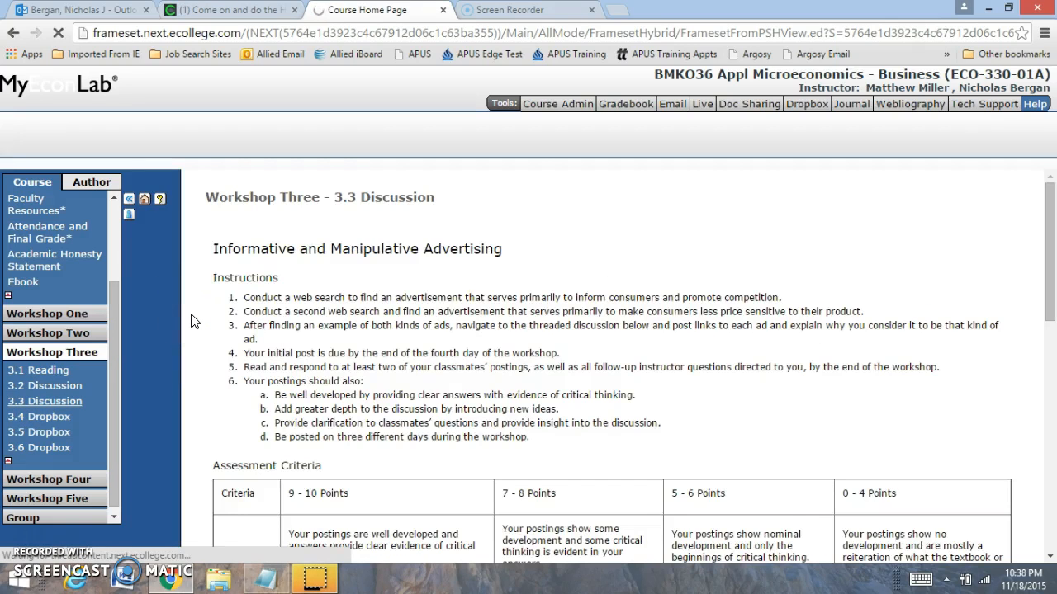
{"action": "scroll", "scroll_direction": "down", "scroll_amount": 3}
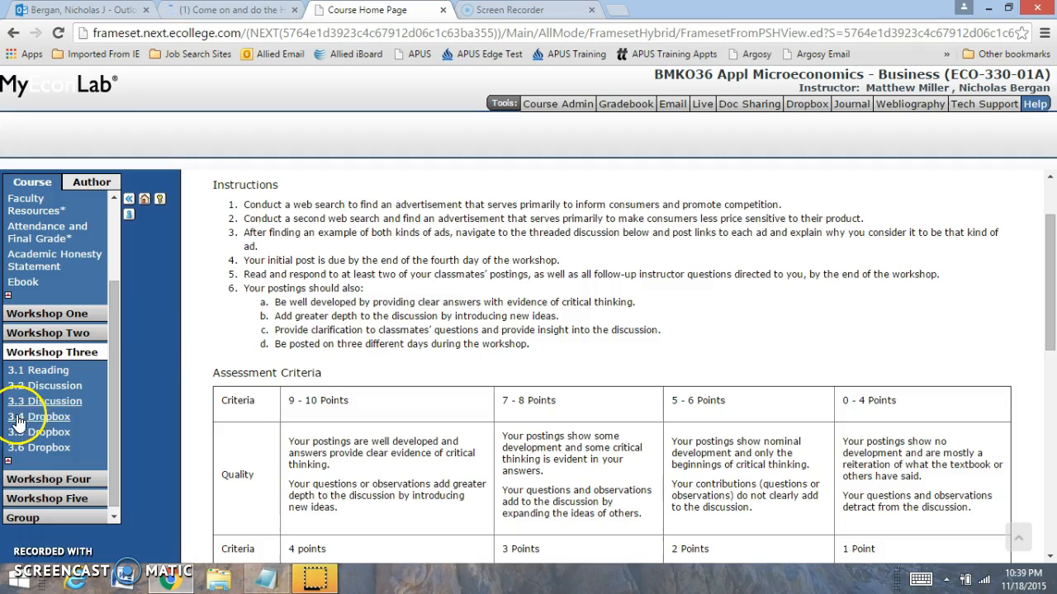
{"action": "left_click", "coordinate": [38, 416]}
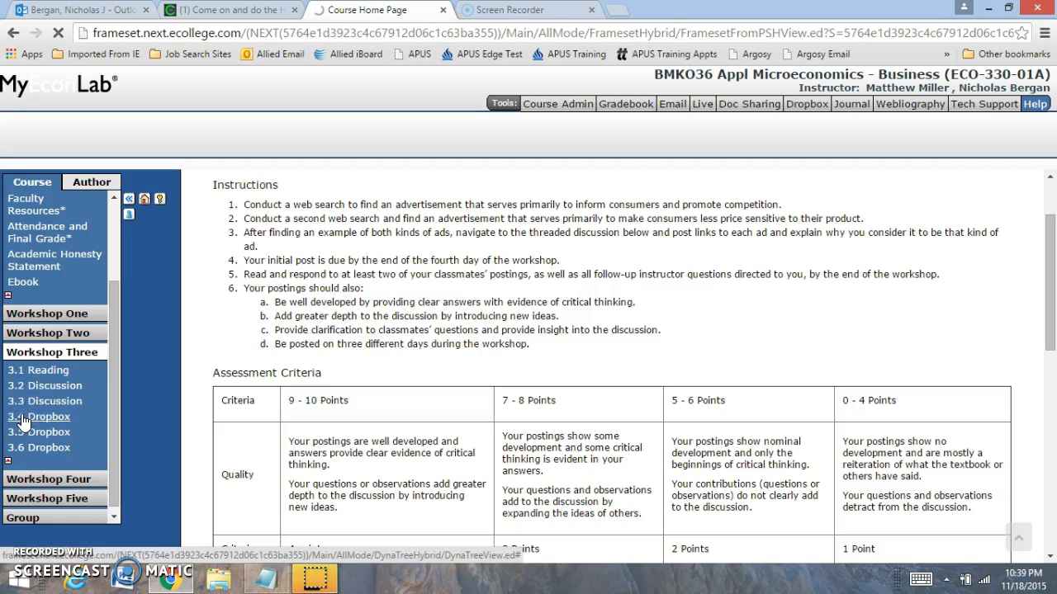
Step: Review the 3.4 Problems and Applications dropbox instructions, then go to 3.5 Article Analysis
{"action": "left_click", "coordinate": [39, 416]}
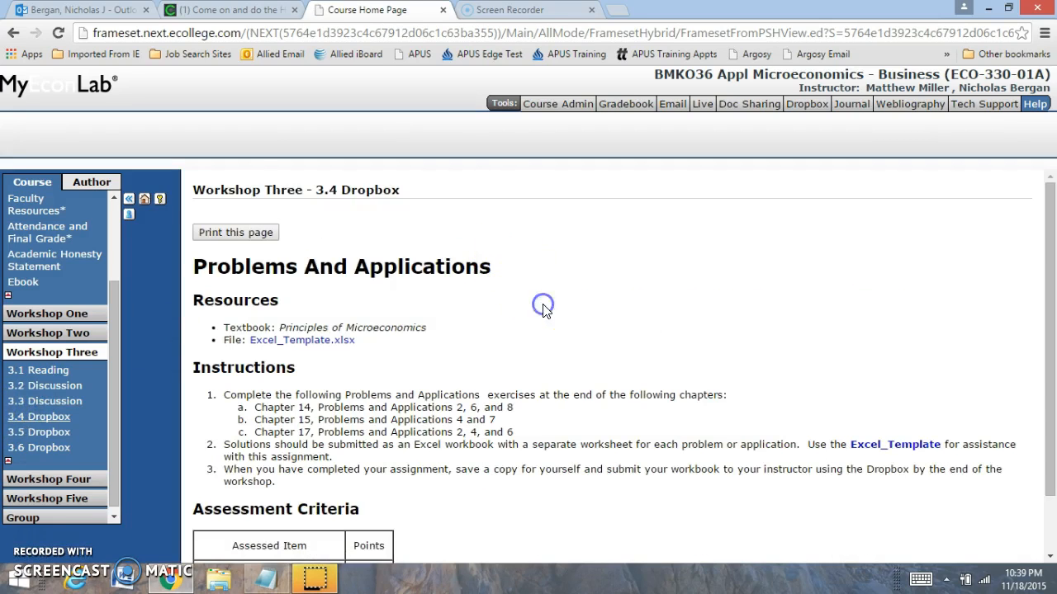
{"action": "scroll", "scroll_direction": "down", "scroll_amount": 3}
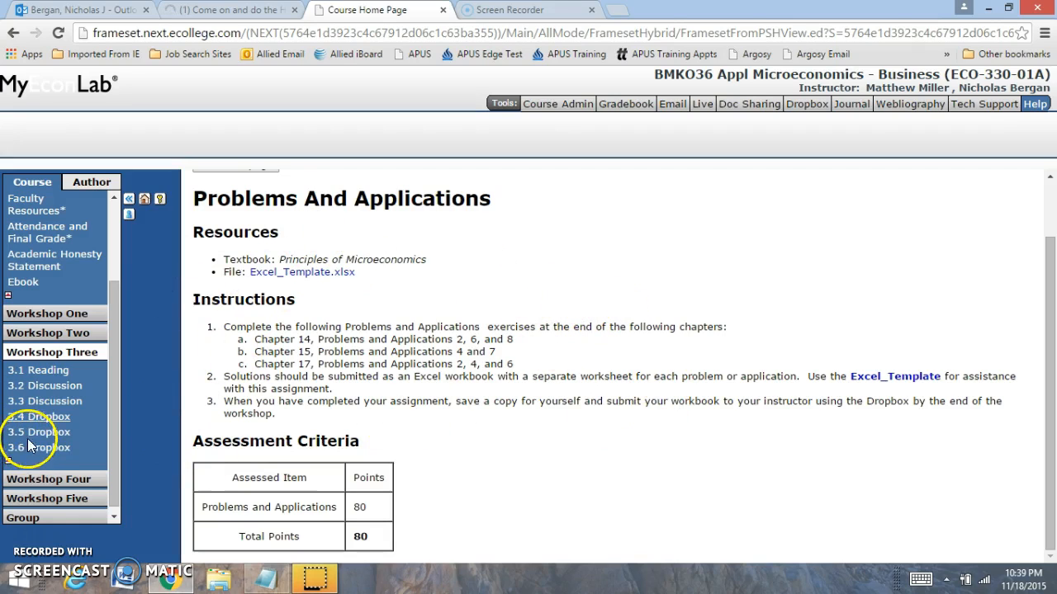
{"action": "left_click", "coordinate": [38, 433]}
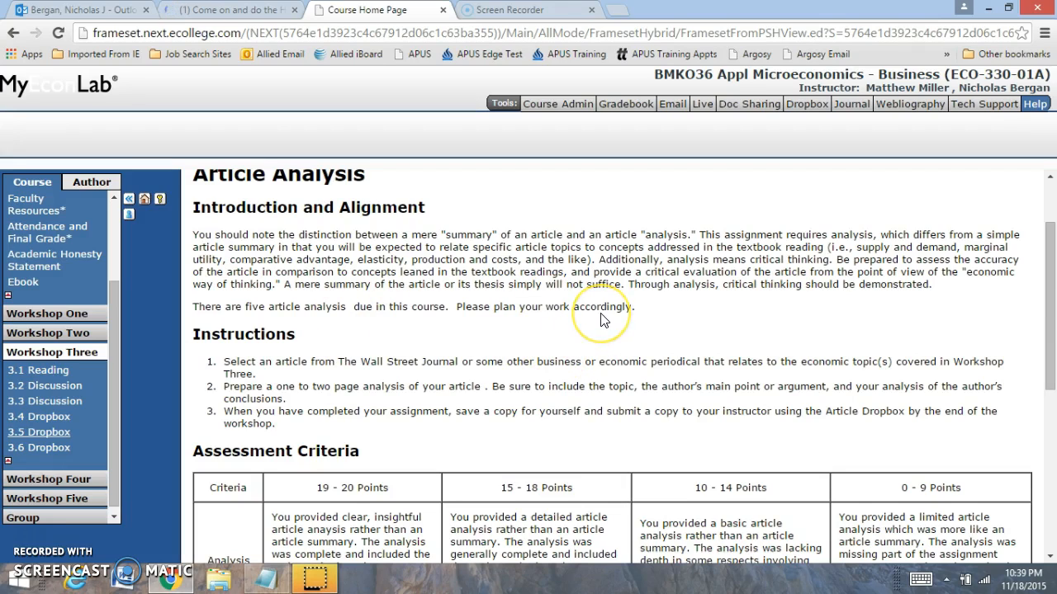
{"action": "mouse_move", "coordinate": [602, 320]}
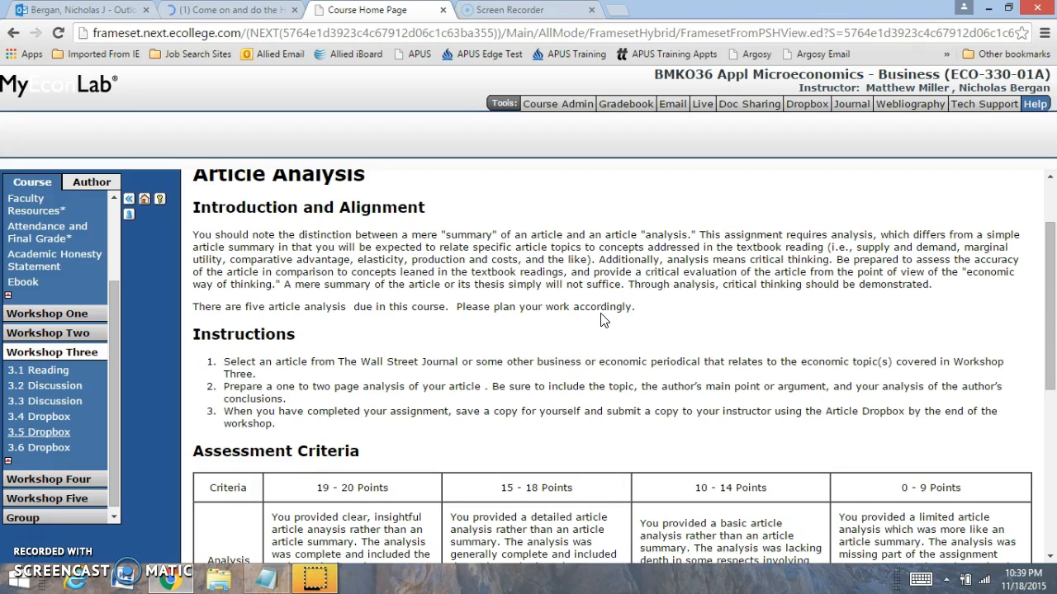